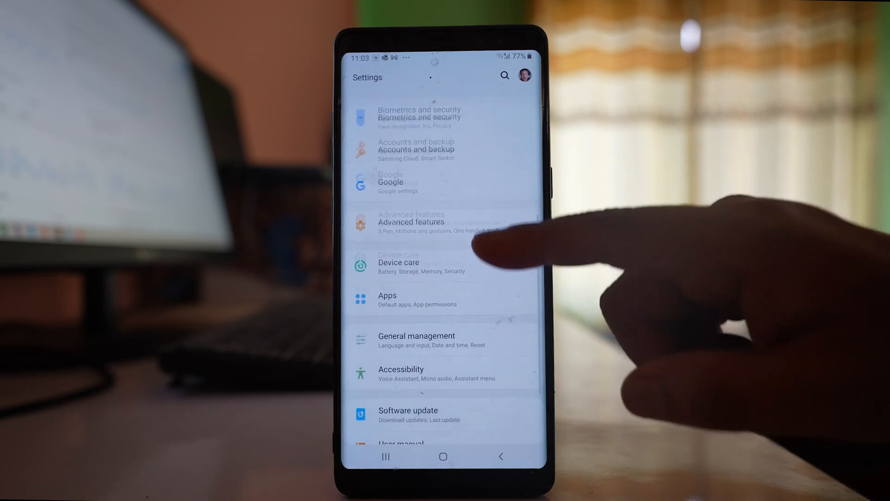
# - Open Accounts and backup, then Accounts, and scroll to the bottom of the account list
pyautogui.scroll(3)
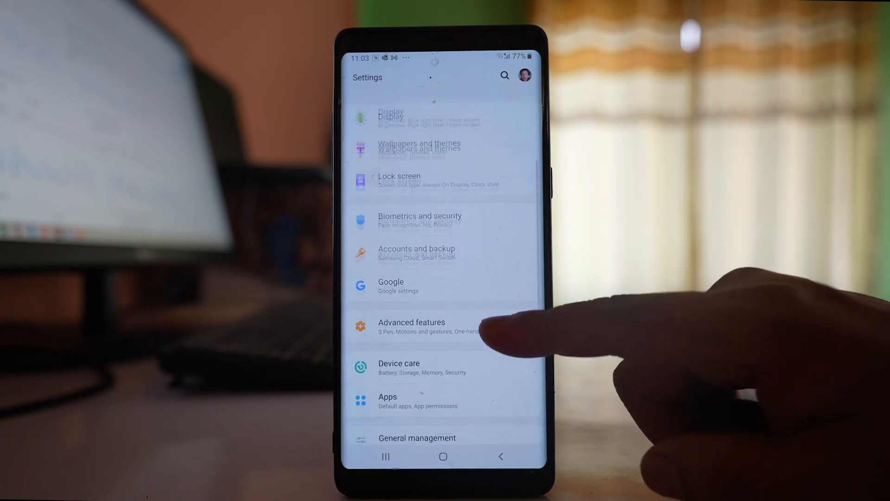
pyautogui.click(417, 253)
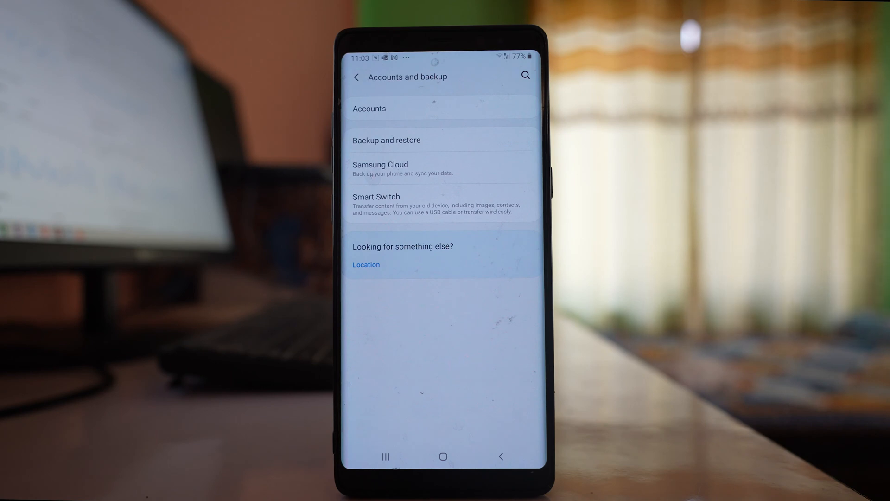
pyautogui.click(369, 108)
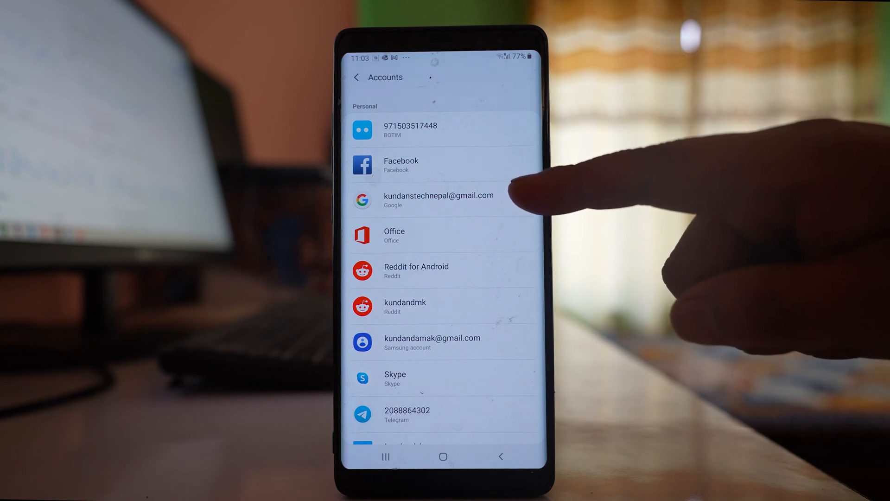
pyautogui.moveTo(540, 187)
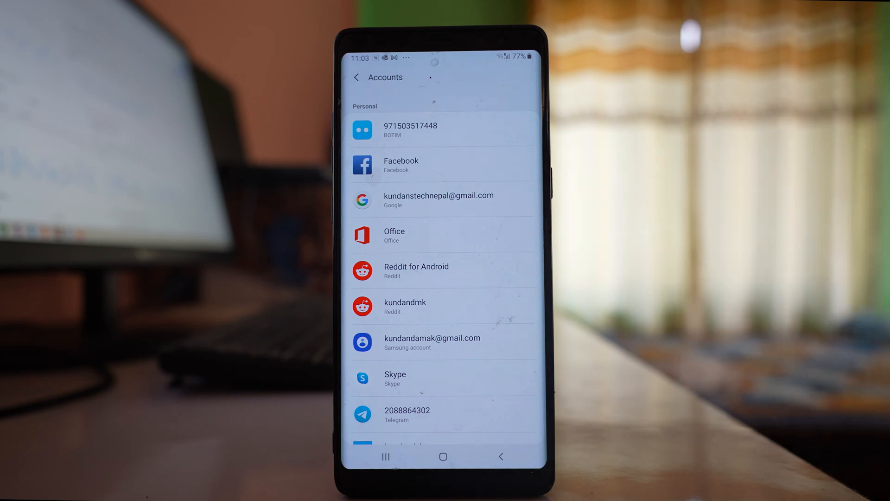
pyautogui.scroll(-3)
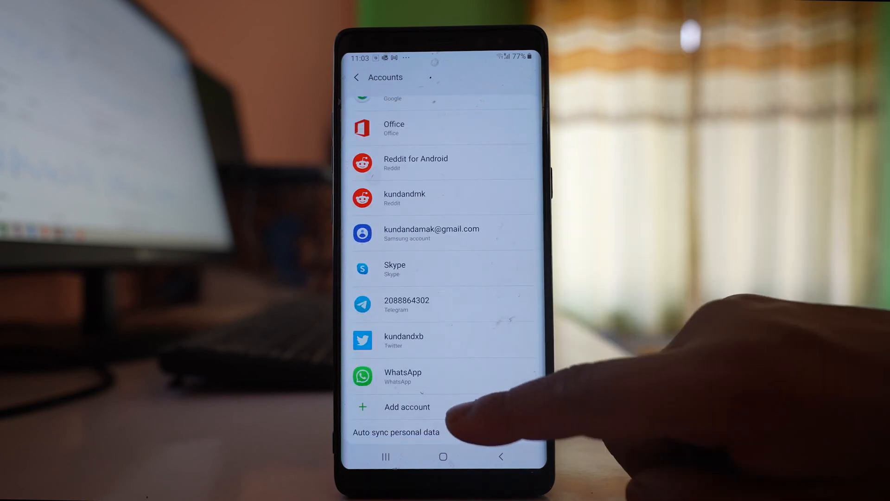
# - Add a Google account with email 'iostutorialandtips', enter the password, and accept the terms
pyautogui.click(407, 407)
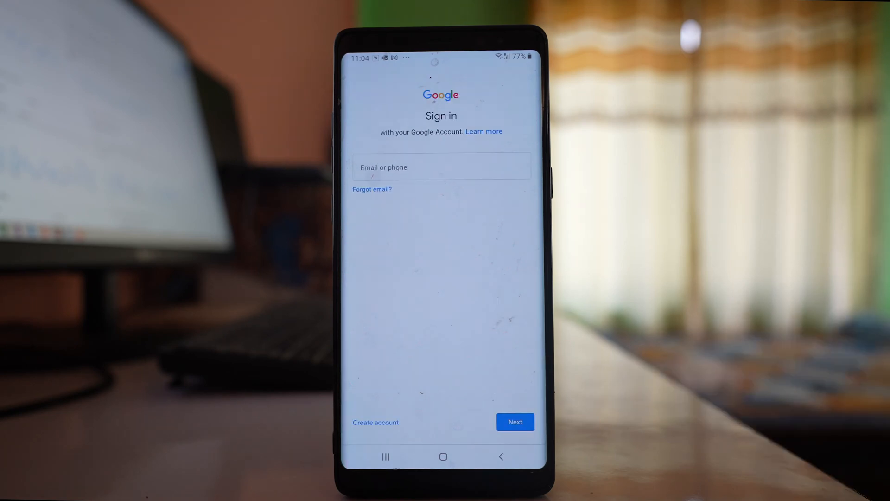
pyautogui.write('iostutorialandtips')
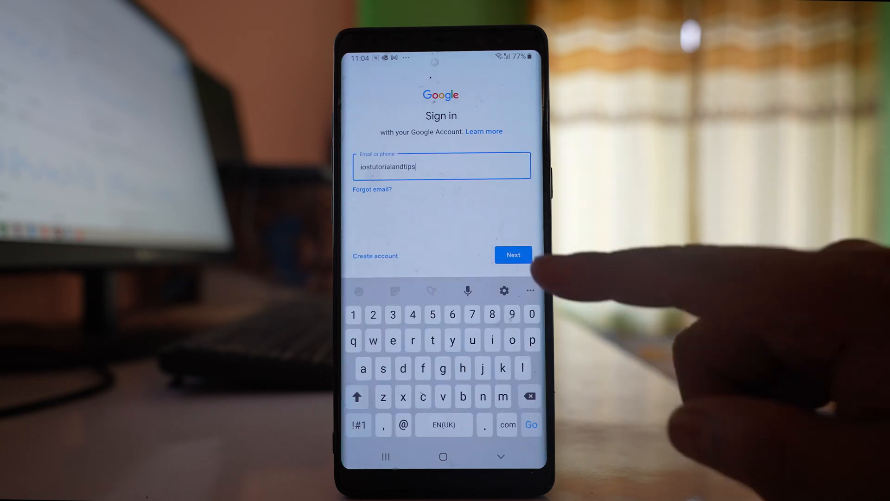
pyautogui.click(512, 254)
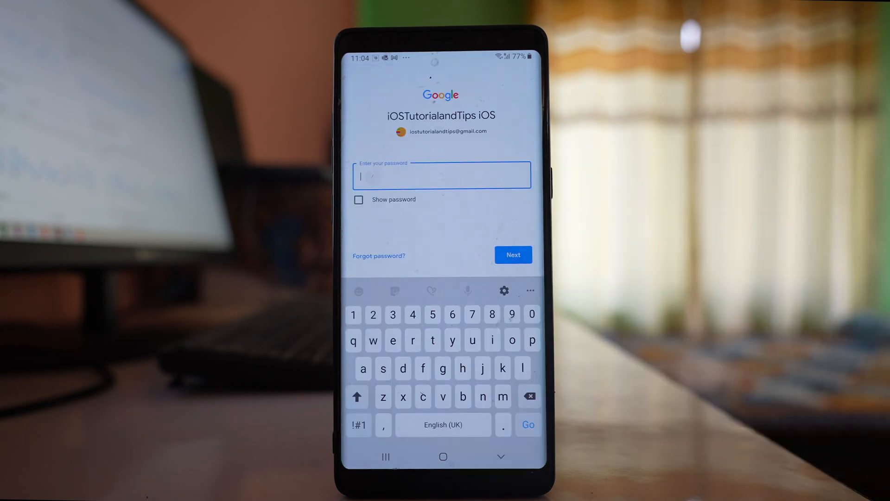
pyautogui.click(513, 254)
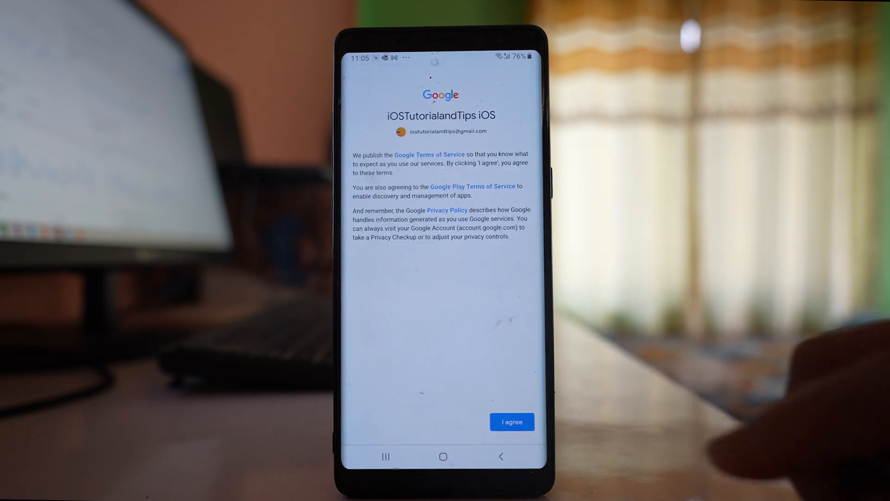
pyautogui.click(510, 422)
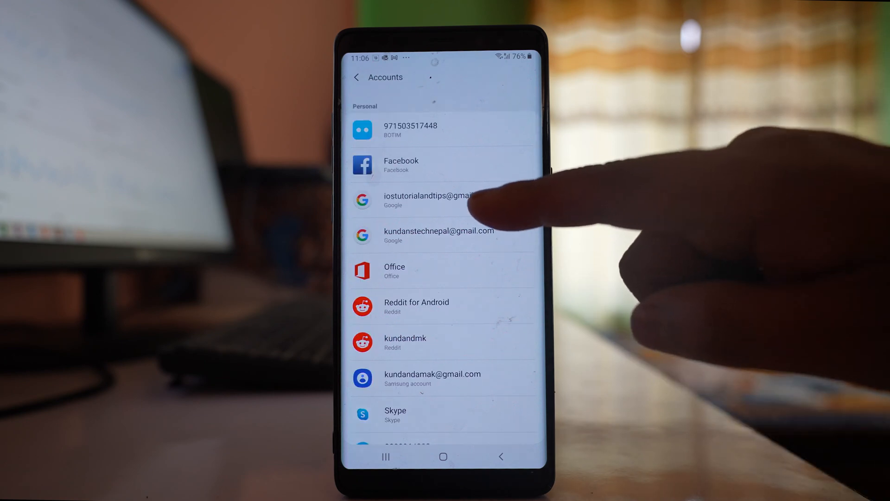
# - Open the new Google account's sync settings and make sure Contacts sync is on
pyautogui.click(440, 200)
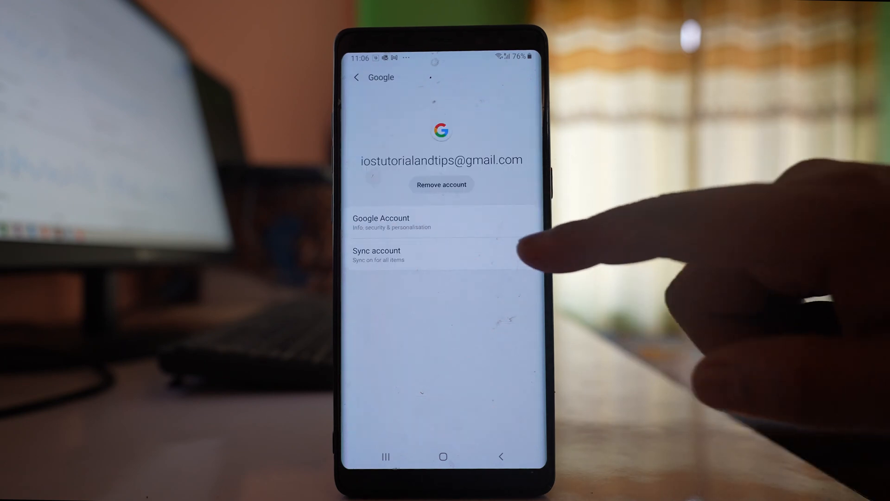
pyautogui.click(376, 254)
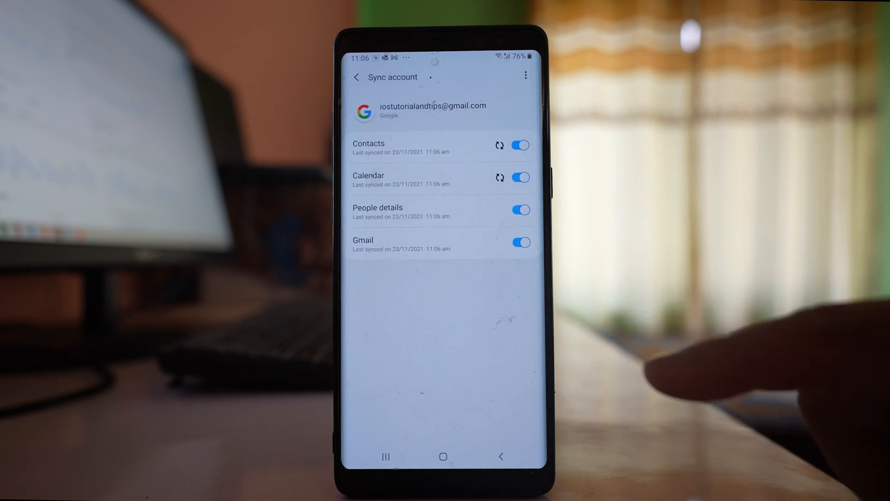
pyautogui.click(499, 145)
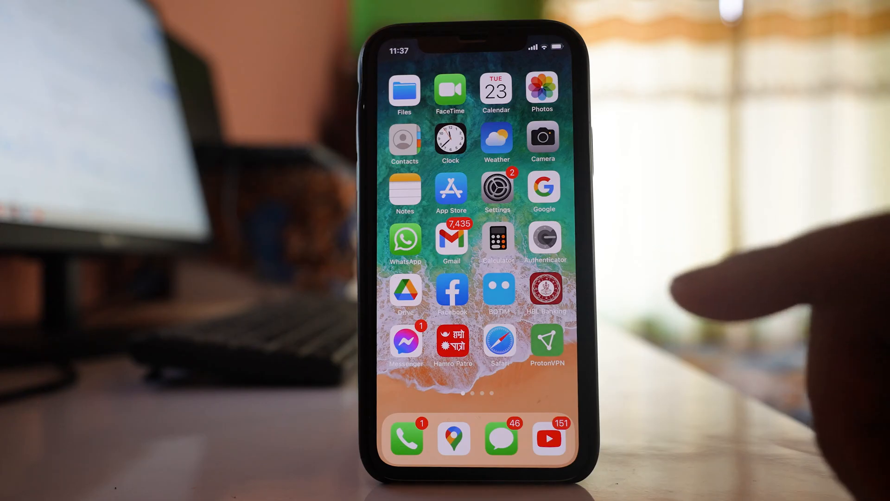
# - Open iPhone Settings and go to Mail accounts to add an account
pyautogui.click(497, 190)
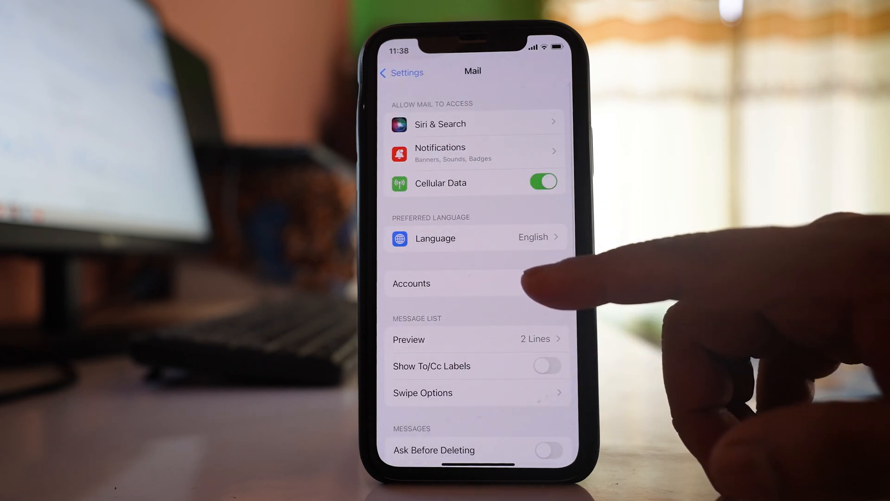
pyautogui.click(411, 284)
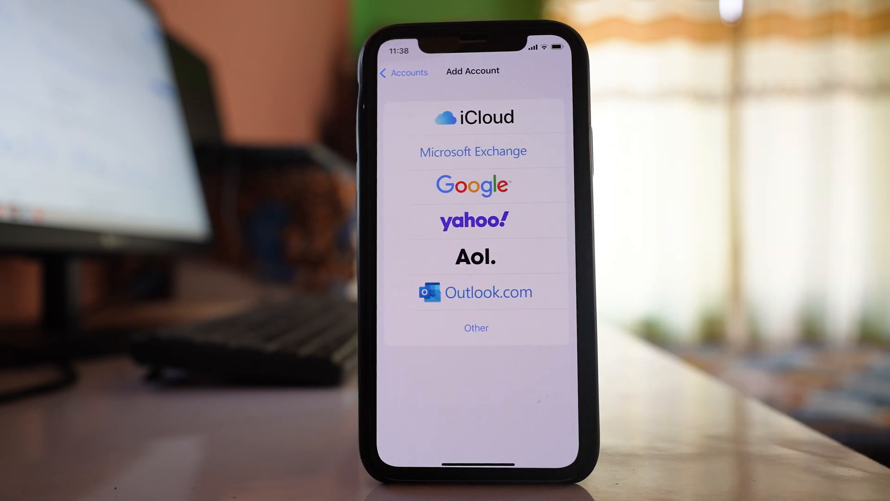
# - Choose Google, continue to google.com, and sign in with the same Gmail address
pyautogui.click(473, 185)
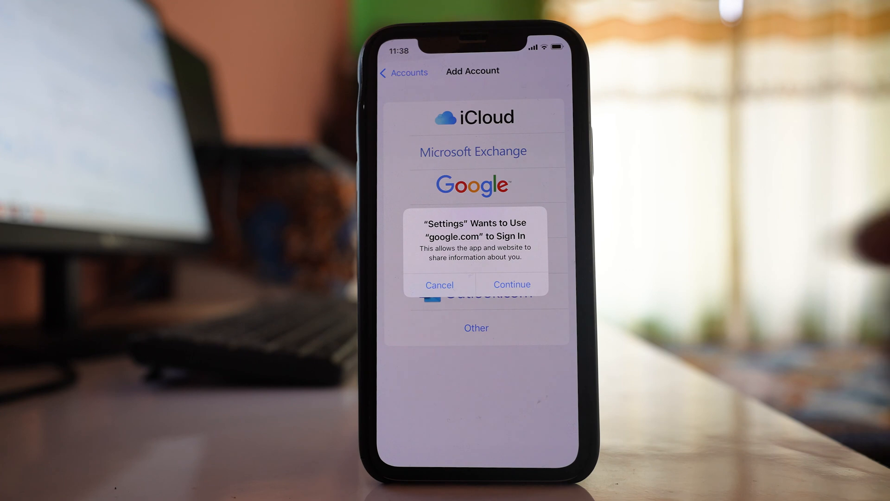
pyautogui.click(511, 284)
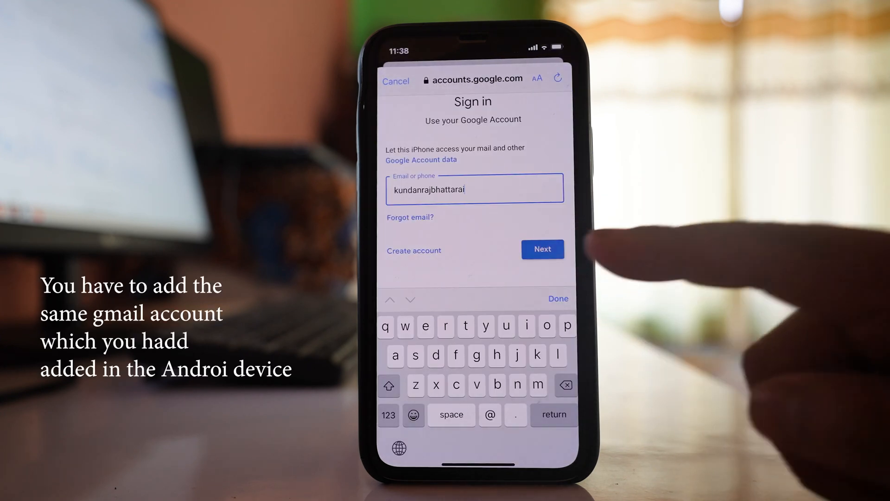
pyautogui.click(542, 249)
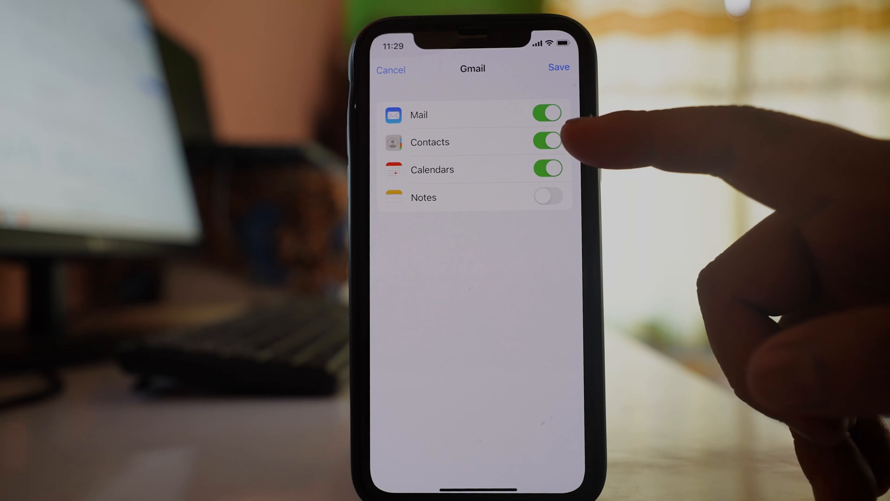
pyautogui.moveTo(568, 142)
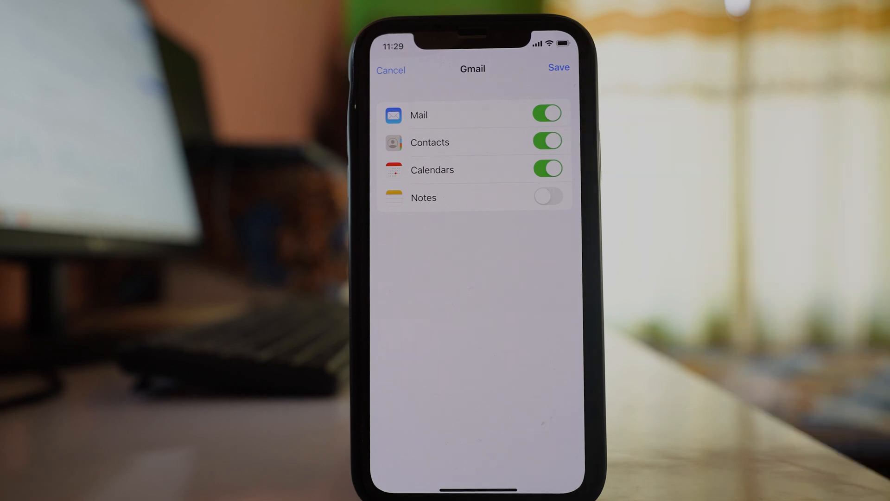